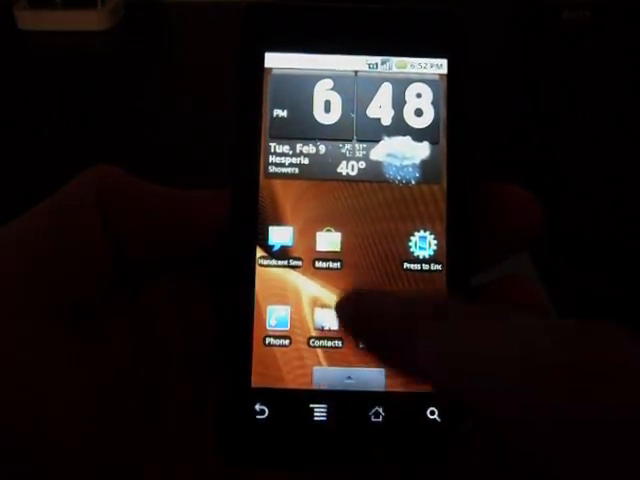
Launch Android Market from the home screen to its featured listings.
{"action": "left_click", "coordinate": [324, 246]}
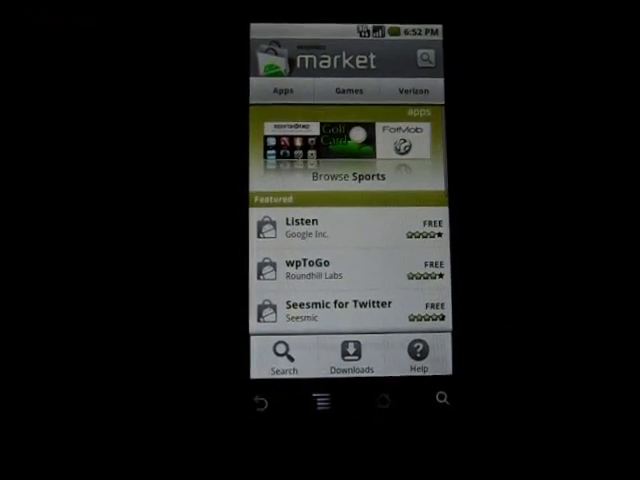
Scroll the Downloads list to reach the SetCPU for Root Users entry.
{"action": "scroll", "scroll_direction": "down", "scroll_amount": 3}
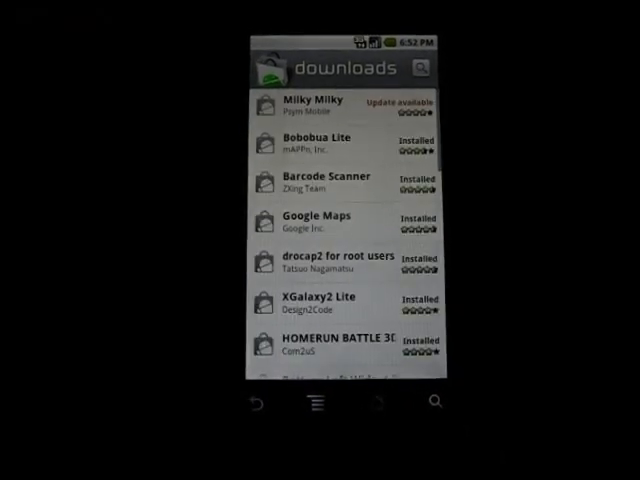
{"action": "scroll", "scroll_direction": "down", "scroll_amount": 3}
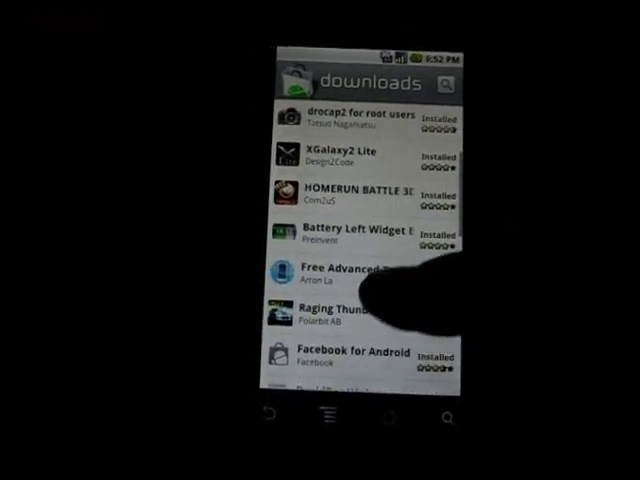
{"action": "scroll", "scroll_direction": "down", "scroll_amount": 3}
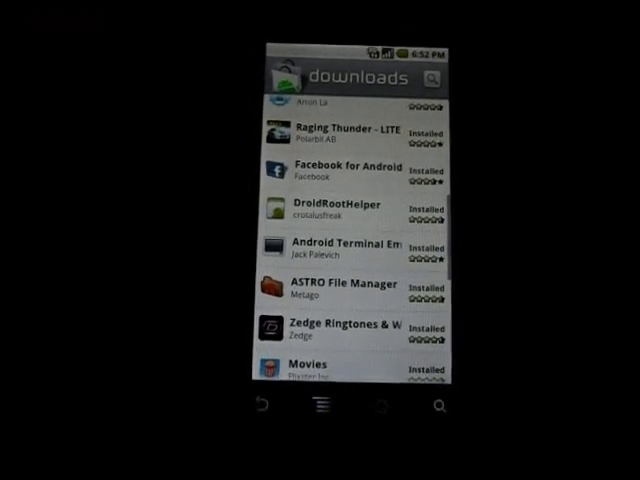
{"action": "scroll", "scroll_direction": "down", "scroll_amount": 3}
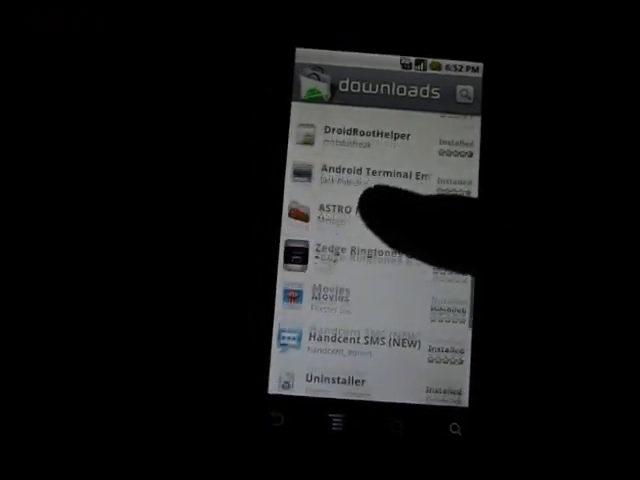
{"action": "scroll", "scroll_direction": "down", "scroll_amount": 3}
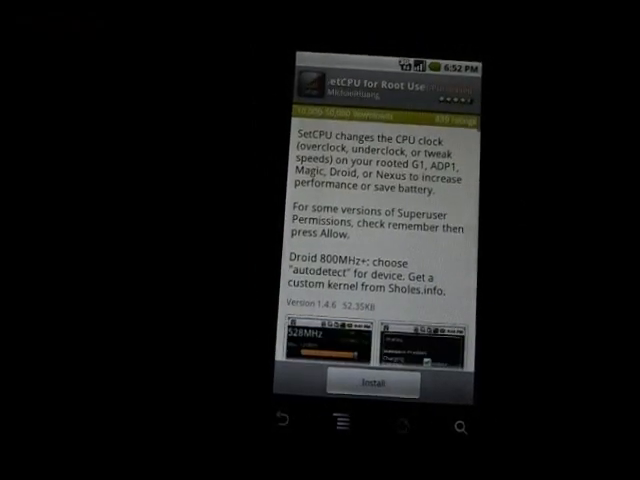
Scroll the SetCPU page past the comments to the developer info section.
{"action": "scroll", "scroll_direction": "down", "scroll_amount": 3}
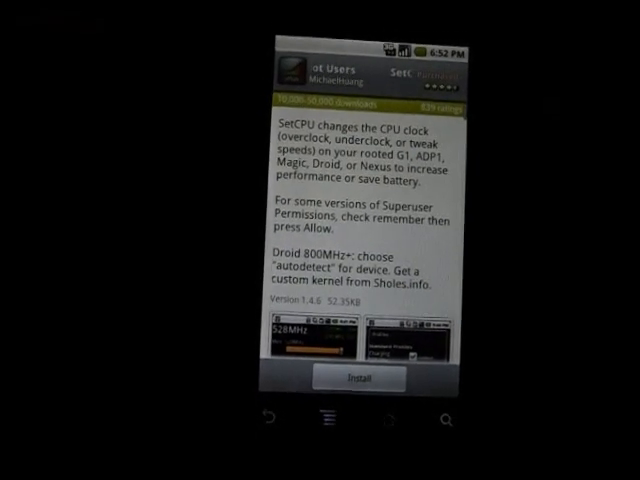
{"action": "scroll", "scroll_direction": "down", "scroll_amount": 3}
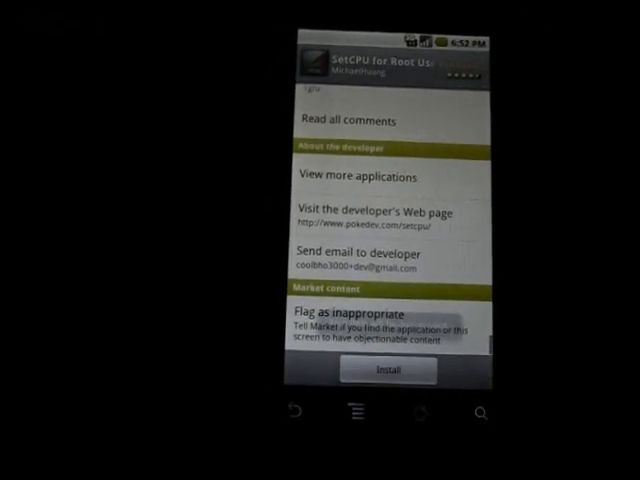
{"action": "left_click", "coordinate": [388, 370]}
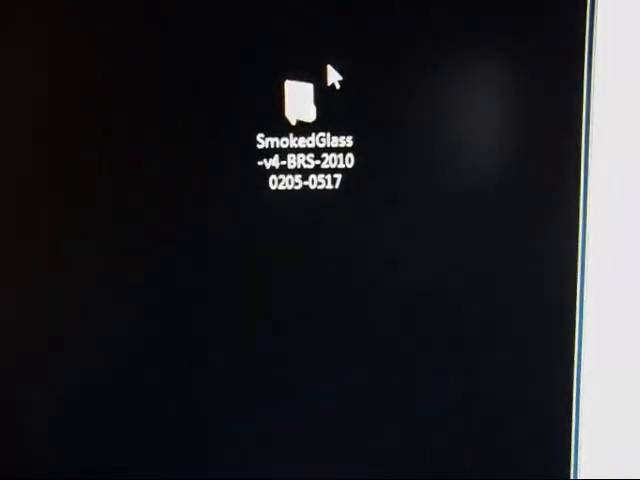
{"action": "double_click", "coordinate": [292, 98]}
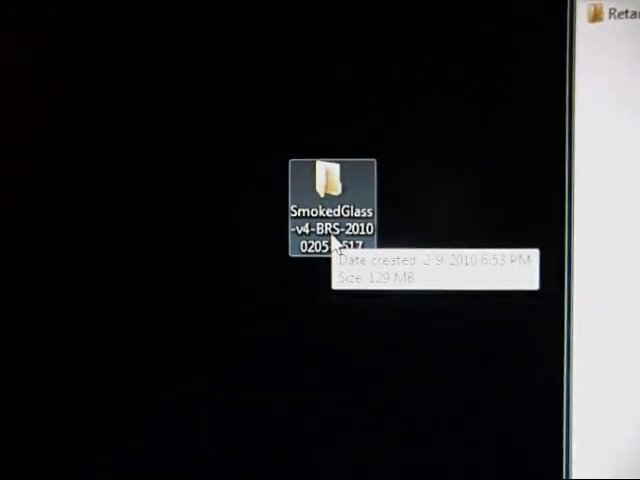
{"action": "double_click", "coordinate": [324, 180]}
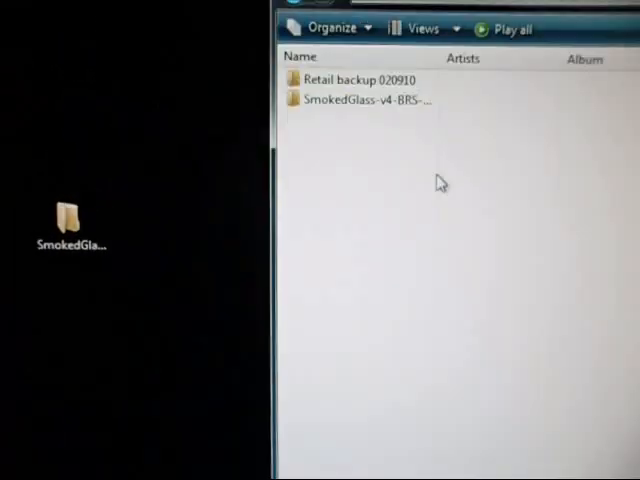
{"action": "mouse_move", "coordinate": [350, 100]}
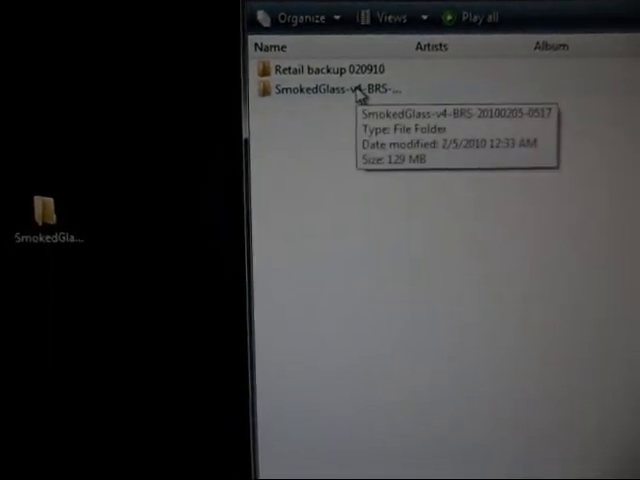